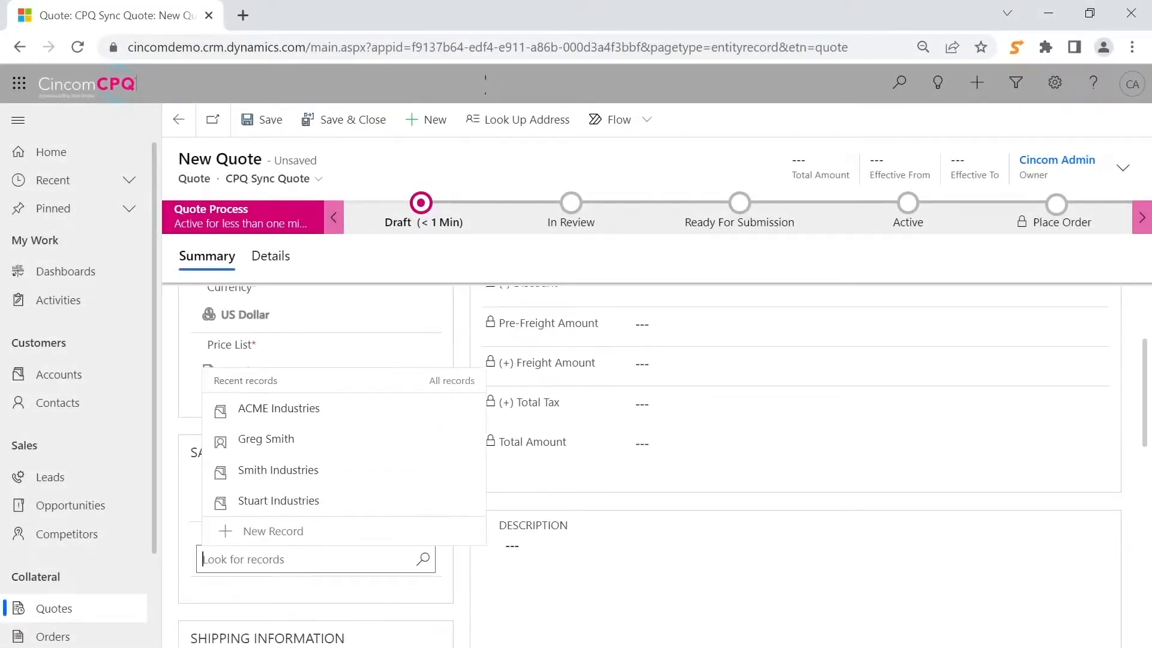
- Search the customer lookup for 'Acme' and select ACME Industries as the quote customer
type("Acmwe")
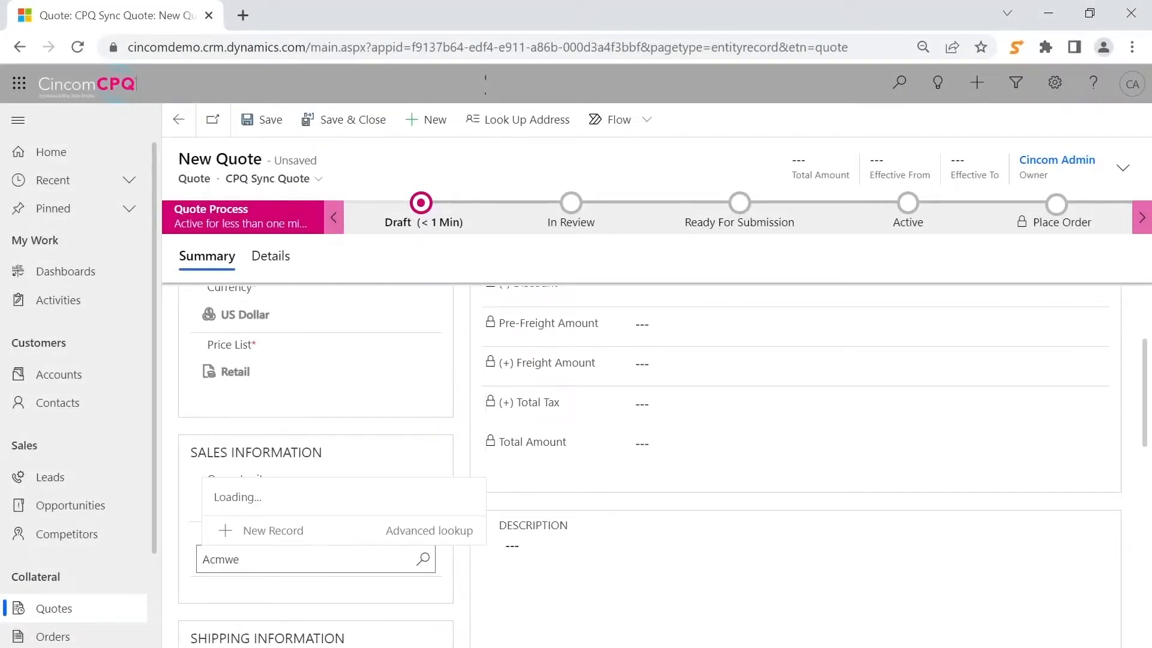
type("Acme")
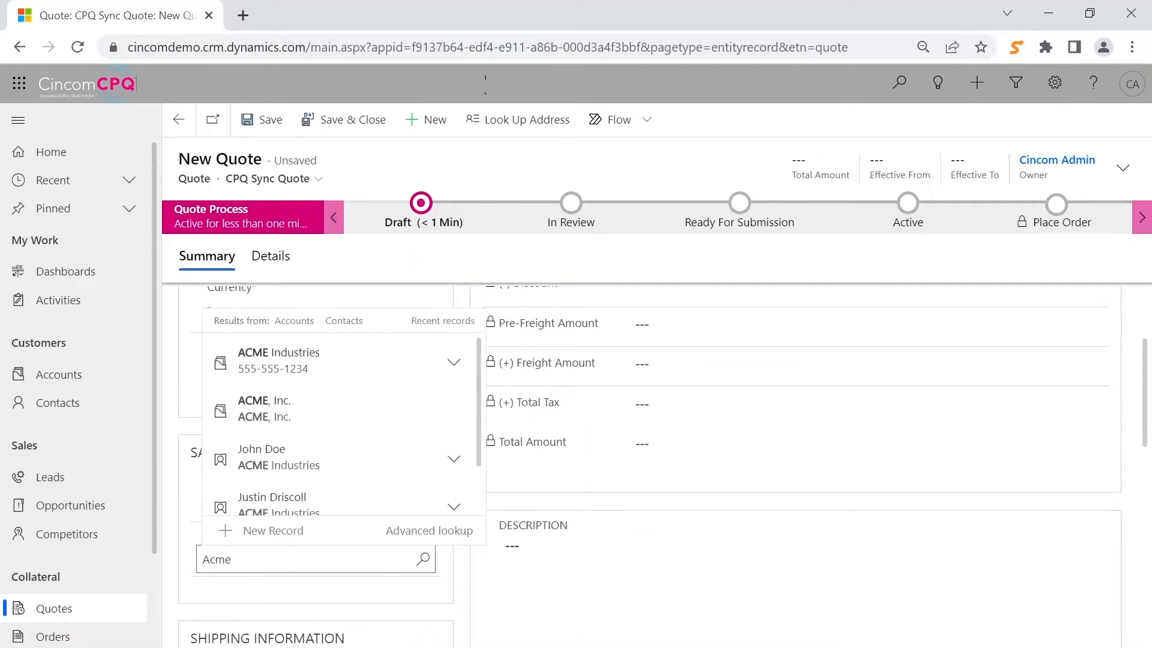
left_click(279, 360)
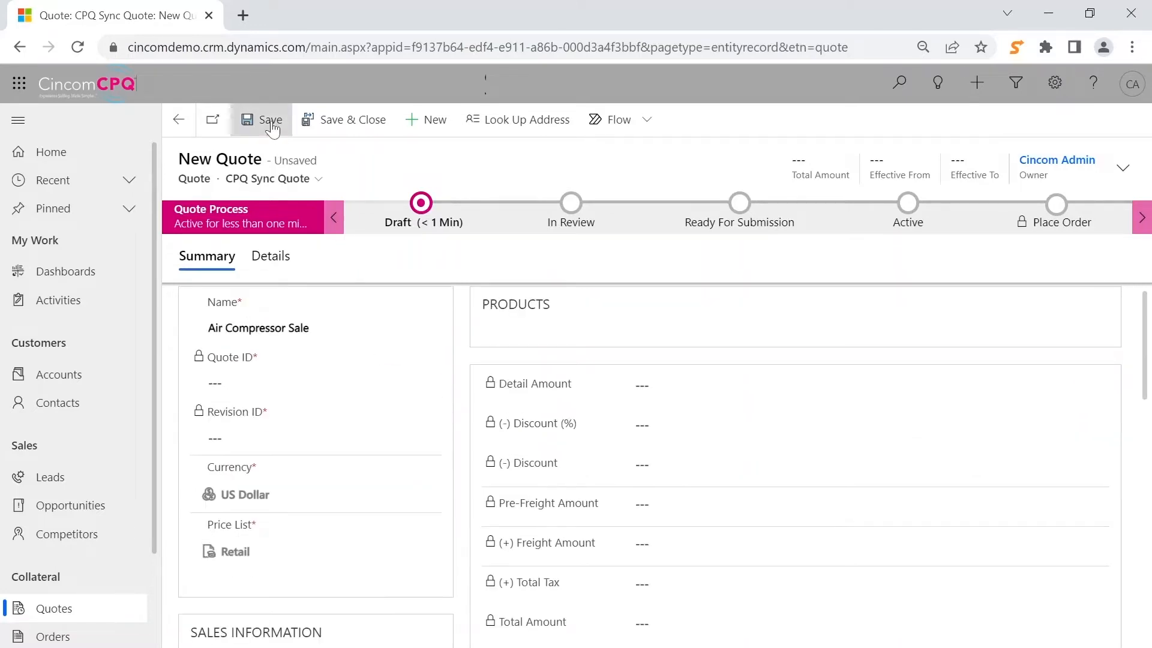
- Save the quote and set Usage to Machine Shop at 50 hours per week
left_click(270, 118)
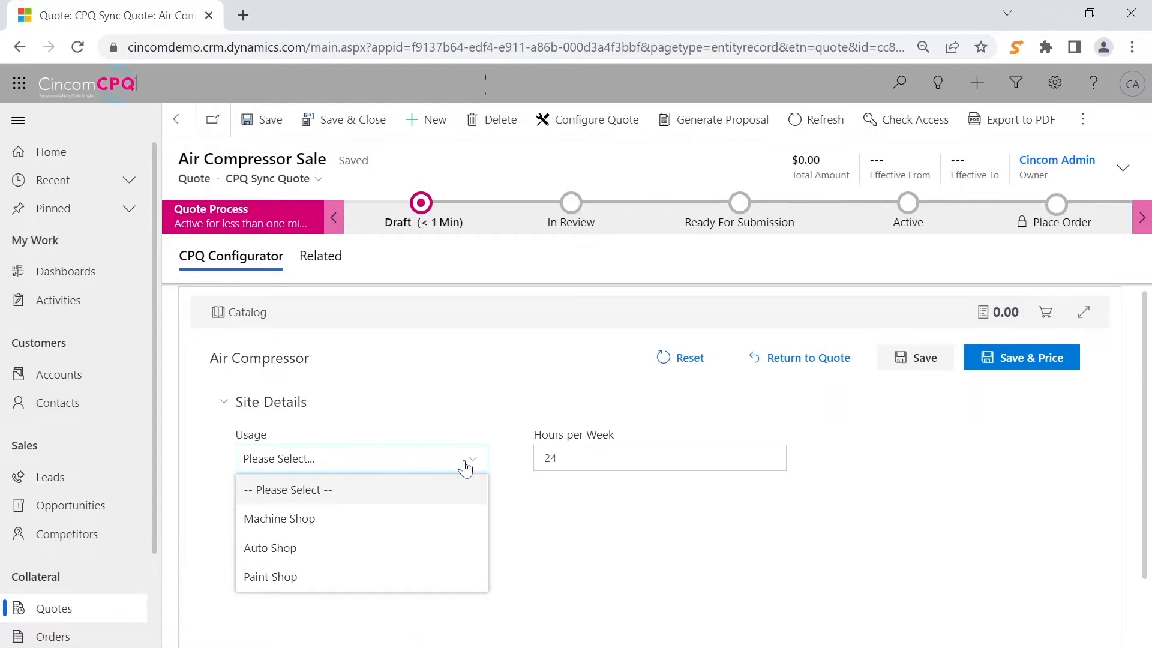
left_click(659, 457)
type("5")
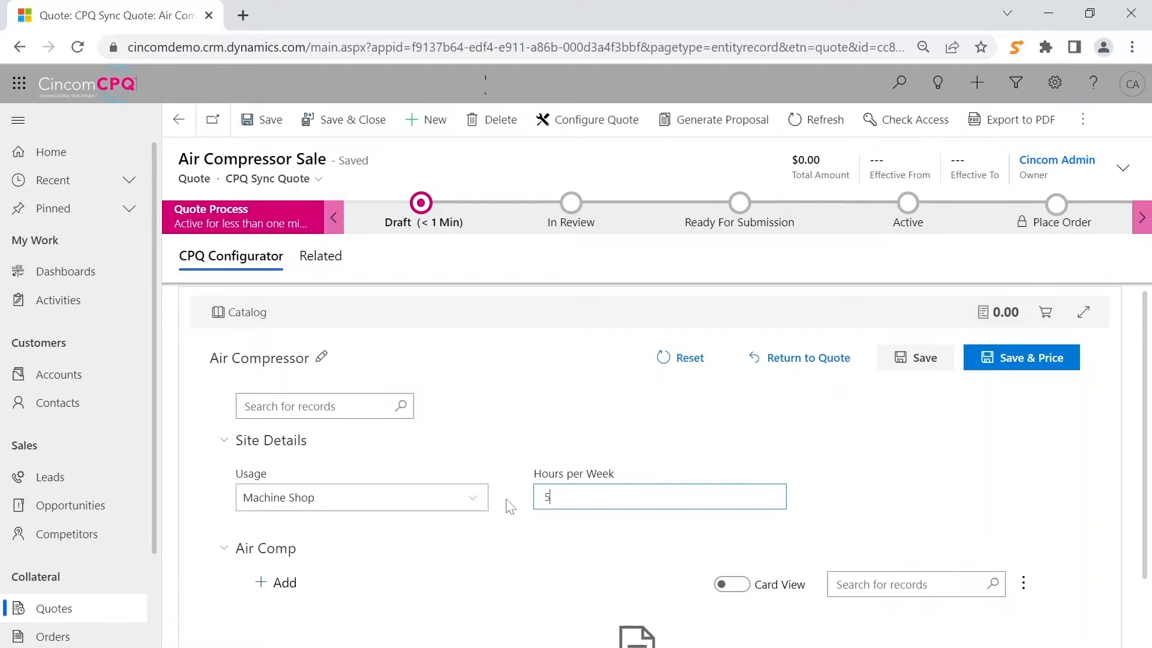
type("0")
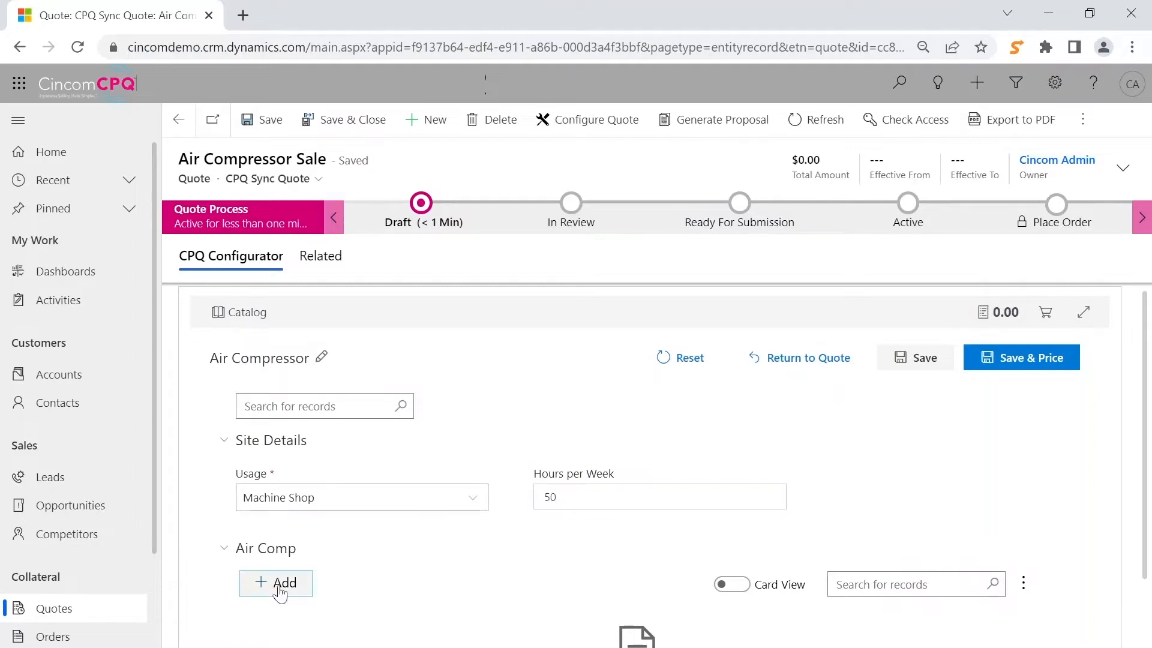
- Add a D Series Compressor under Air Comp to the configuration
left_click(276, 583)
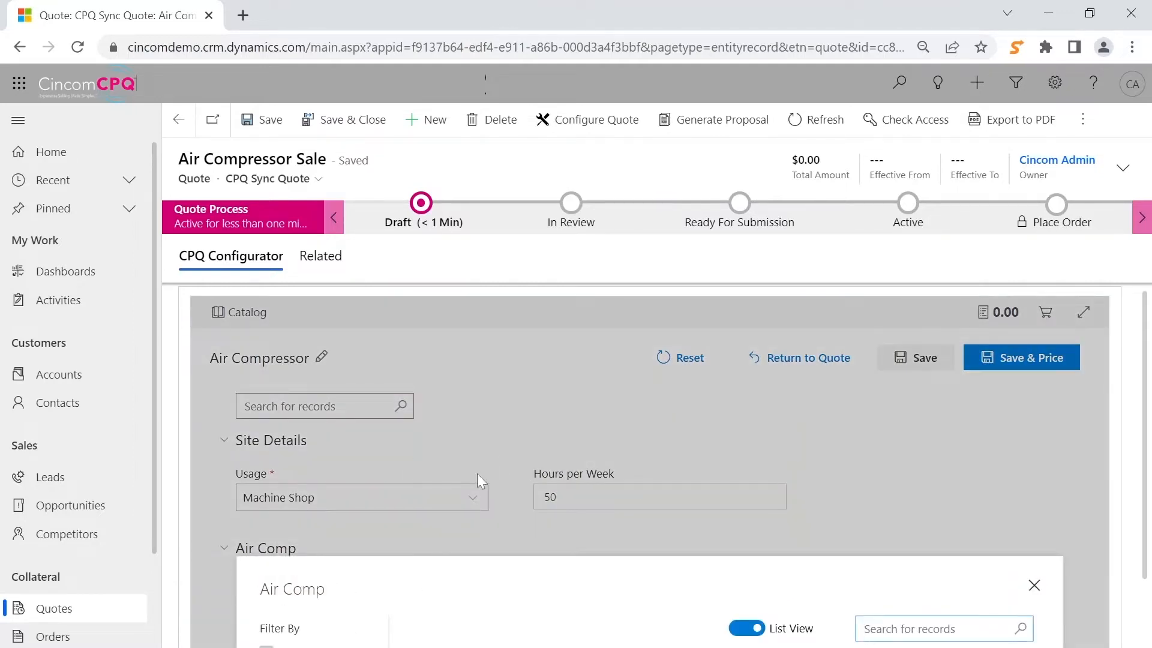
scroll("down", 3)
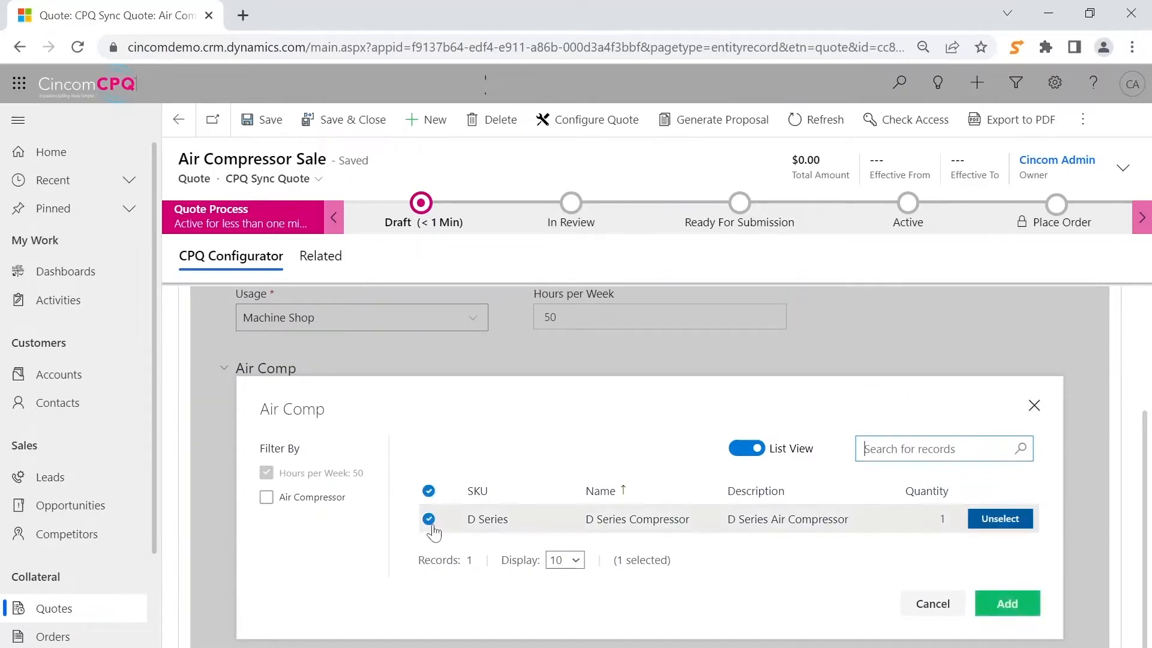
left_click(1005, 603)
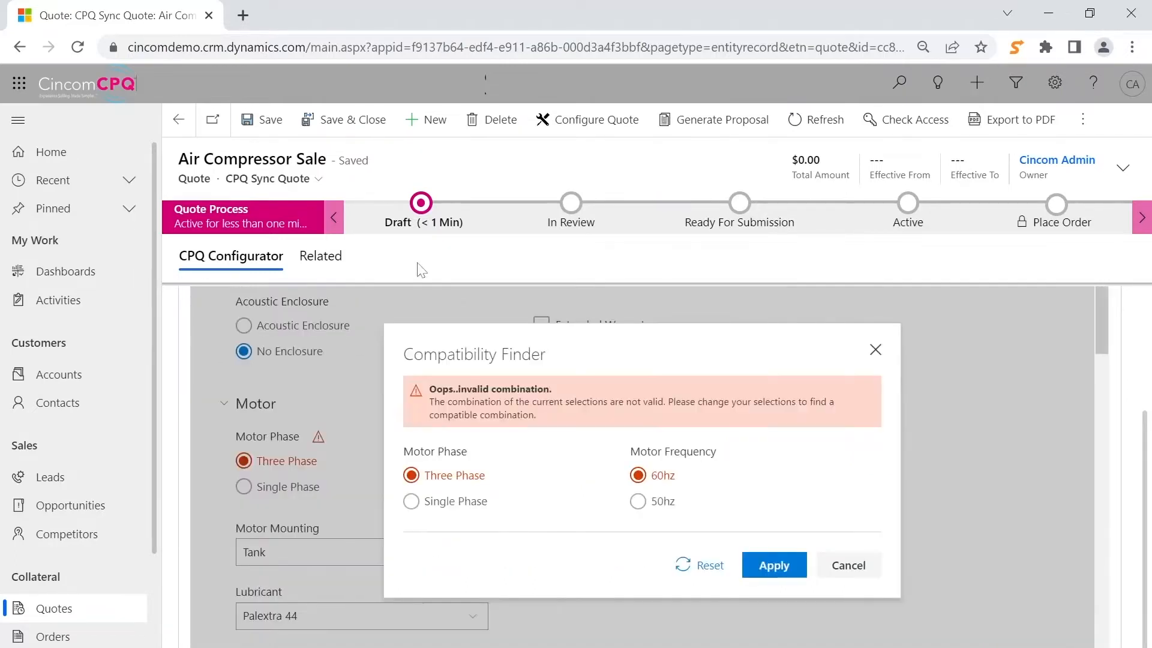
- Apply the 50hz motor frequency in Compatibility Finder to fix the three-phase motor conflict
left_click(637, 495)
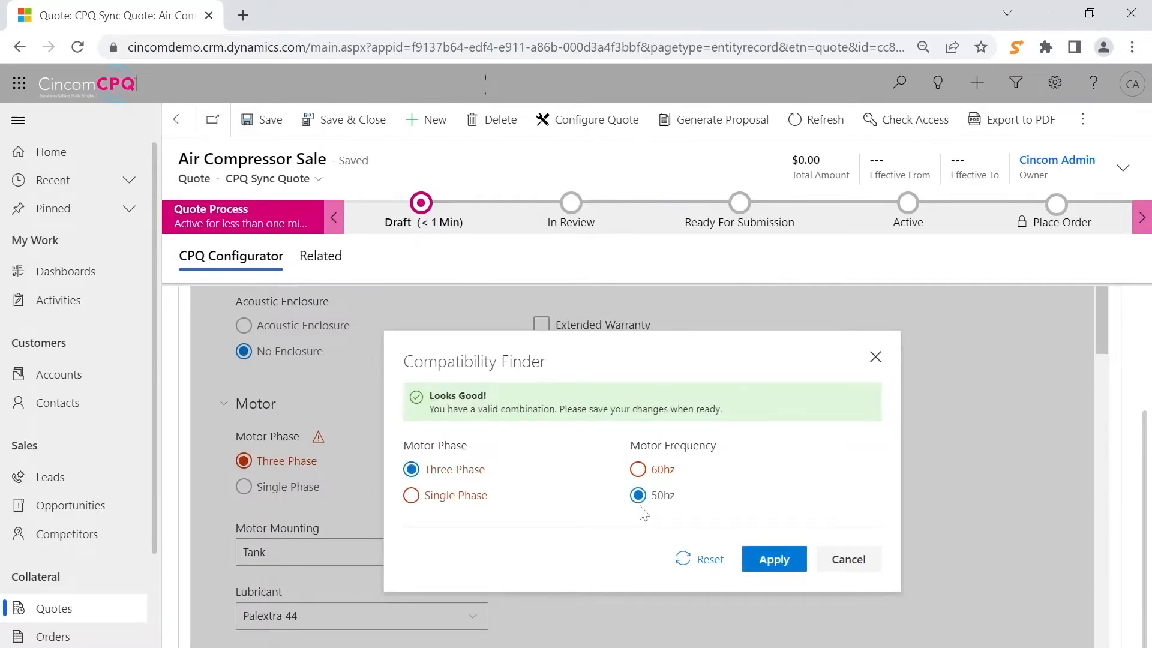
left_click(774, 560)
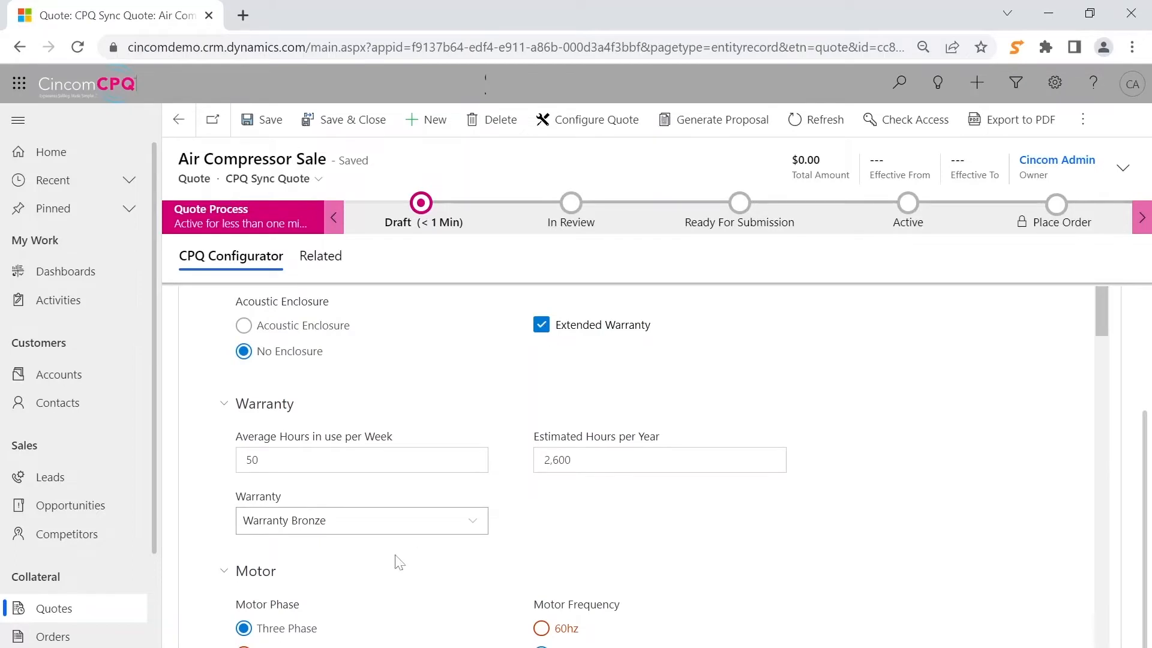
mouse_move(594, 501)
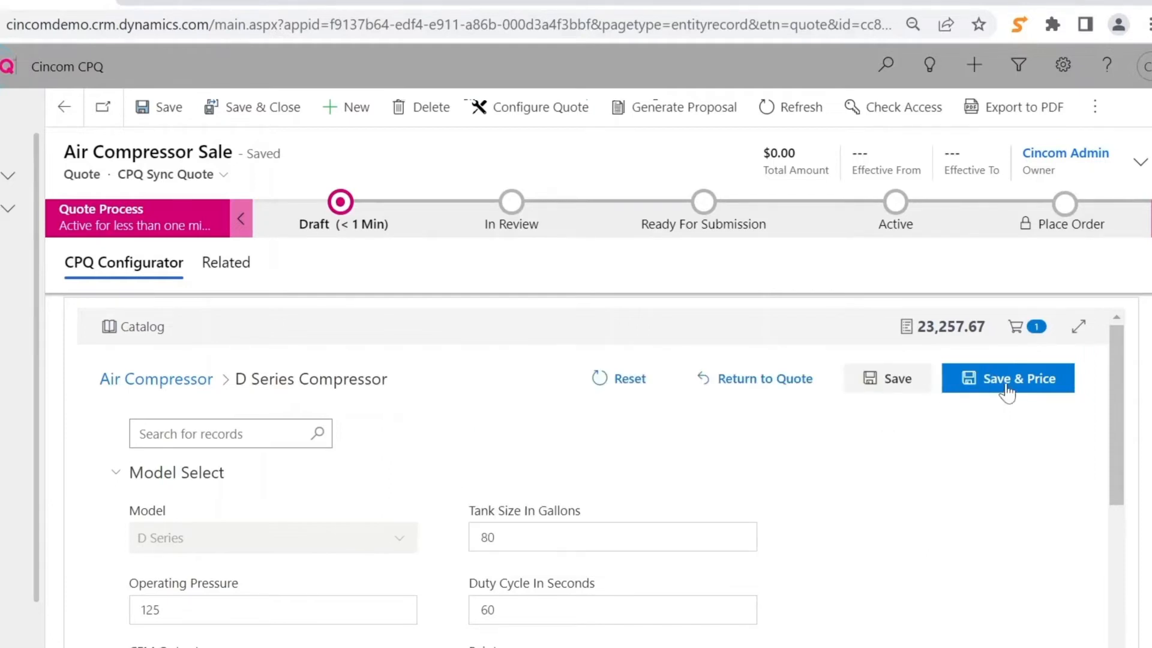
- Save and price the configuration at $23,257.67 and return to the quote
left_click(1007, 378)
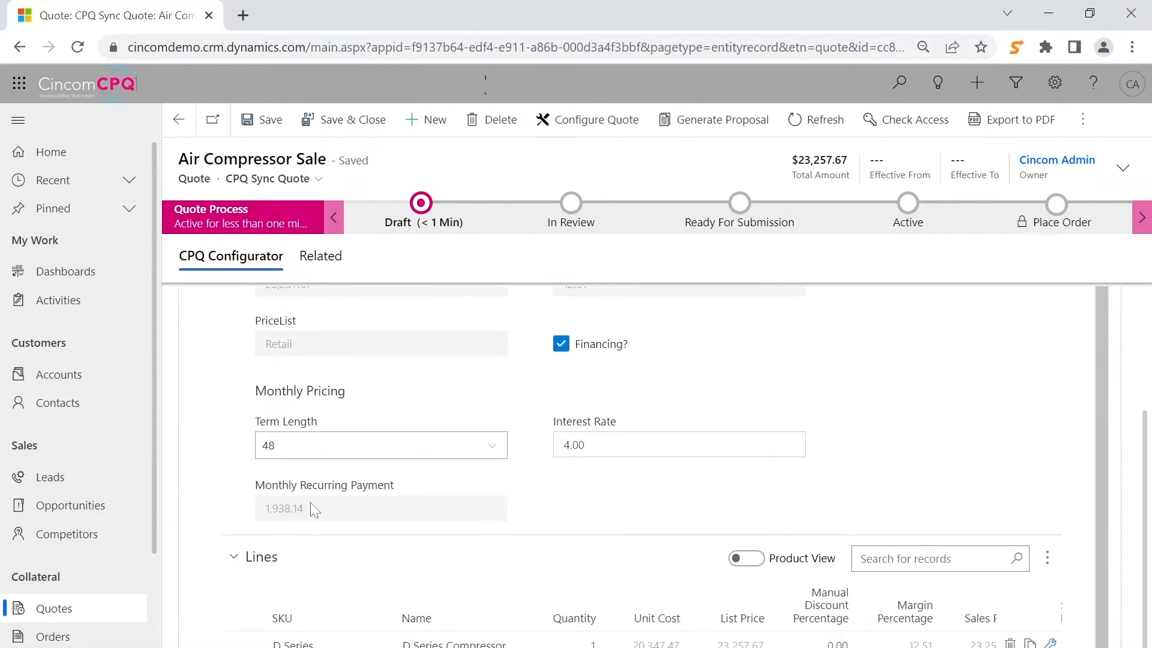
left_click(1012, 312)
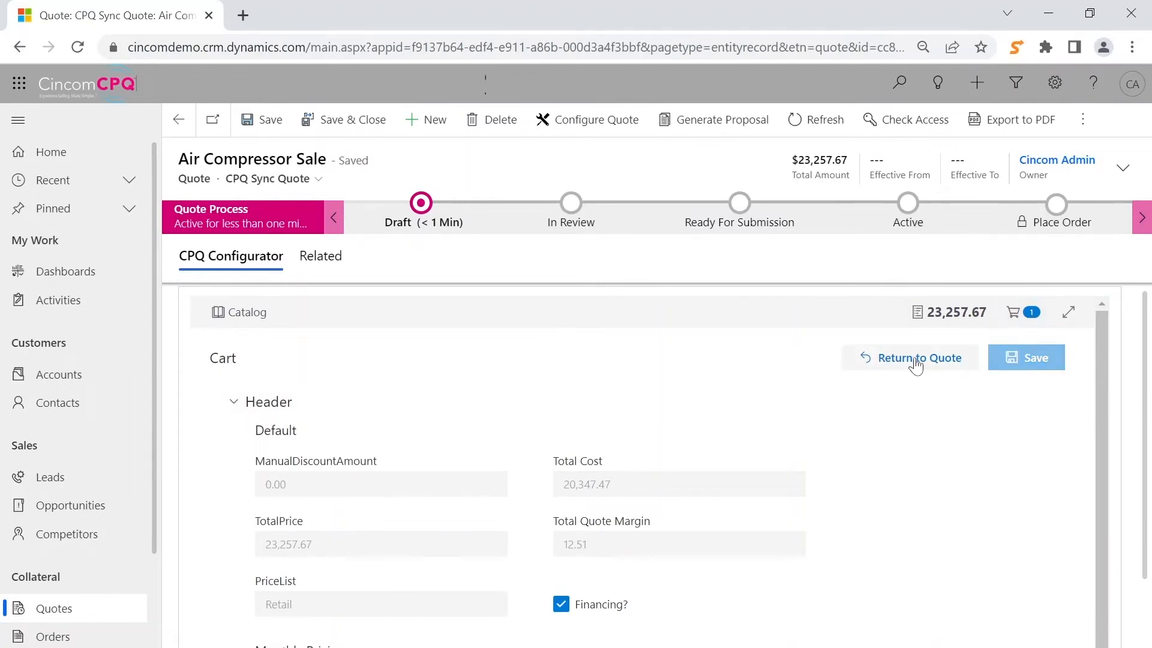
left_click(723, 119)
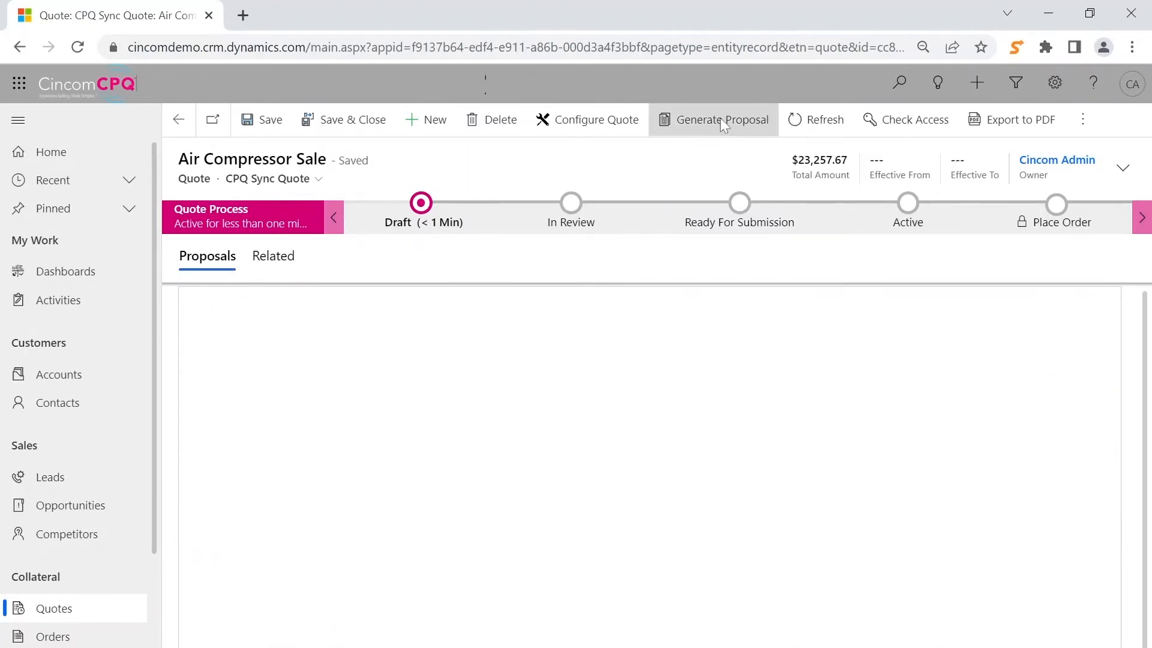
- Generate a PDF proposal from the Basic_Proposal_Collection template
left_click(720, 118)
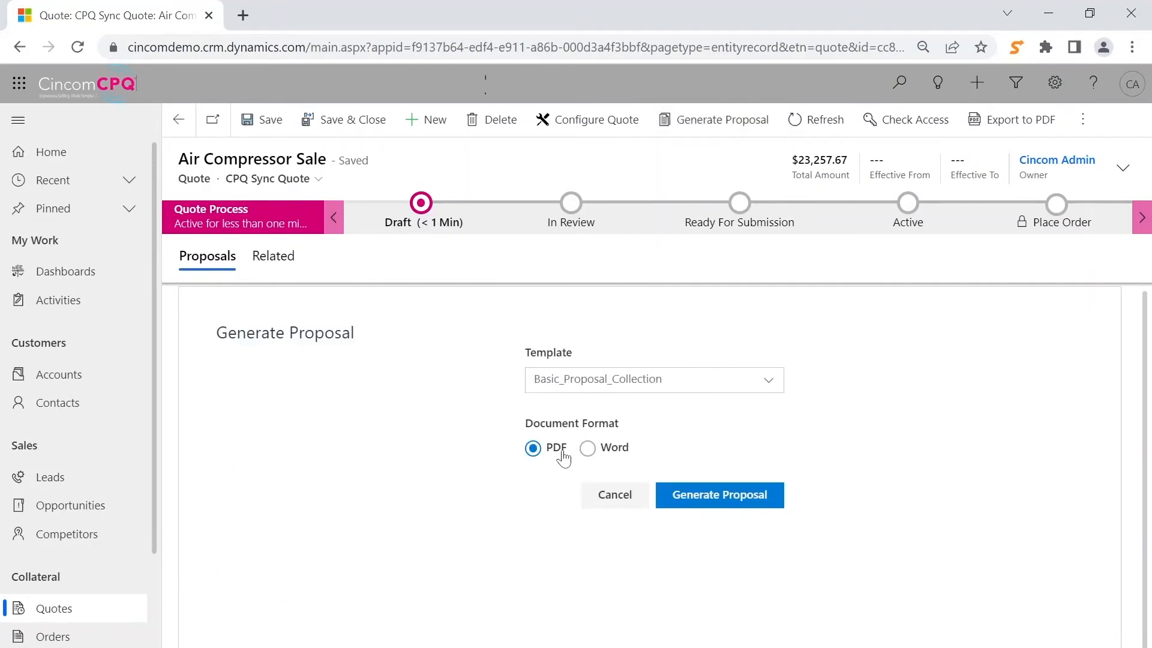
left_click(719, 494)
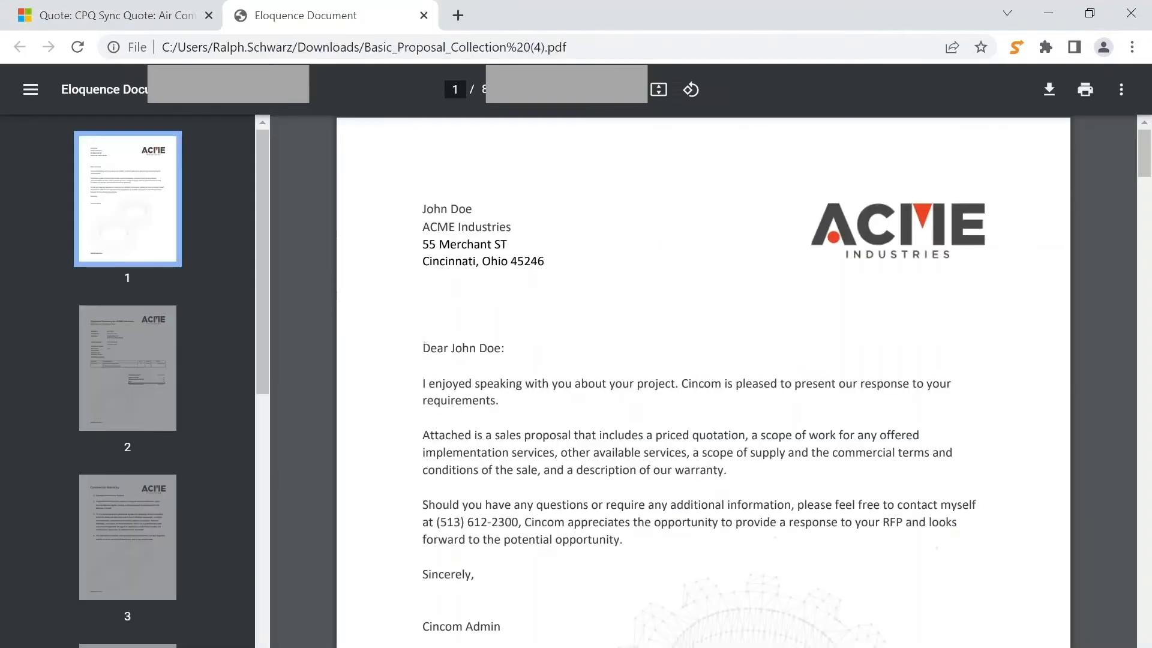
scroll("down", 3)
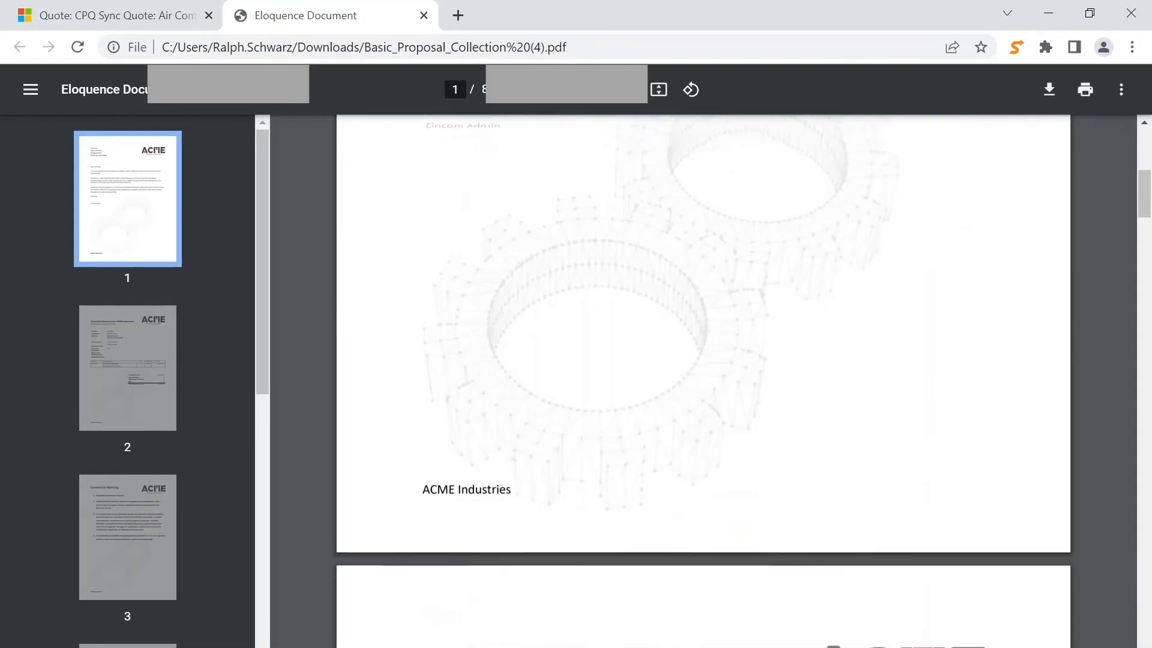
scroll("down", 3)
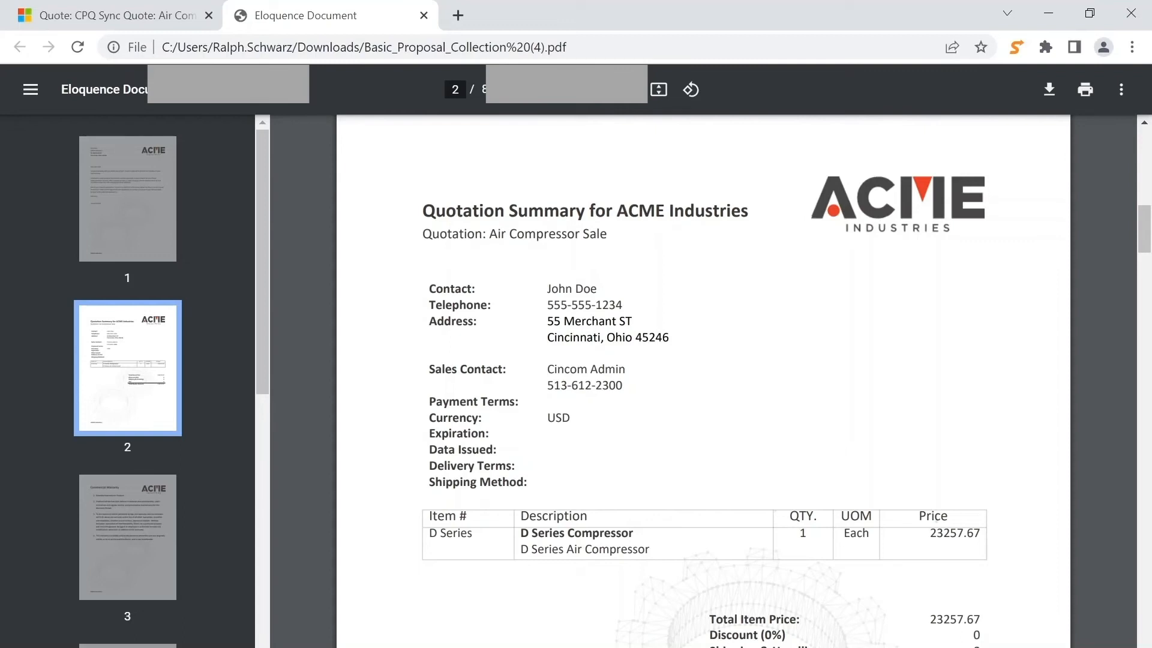
scroll("down", 3)
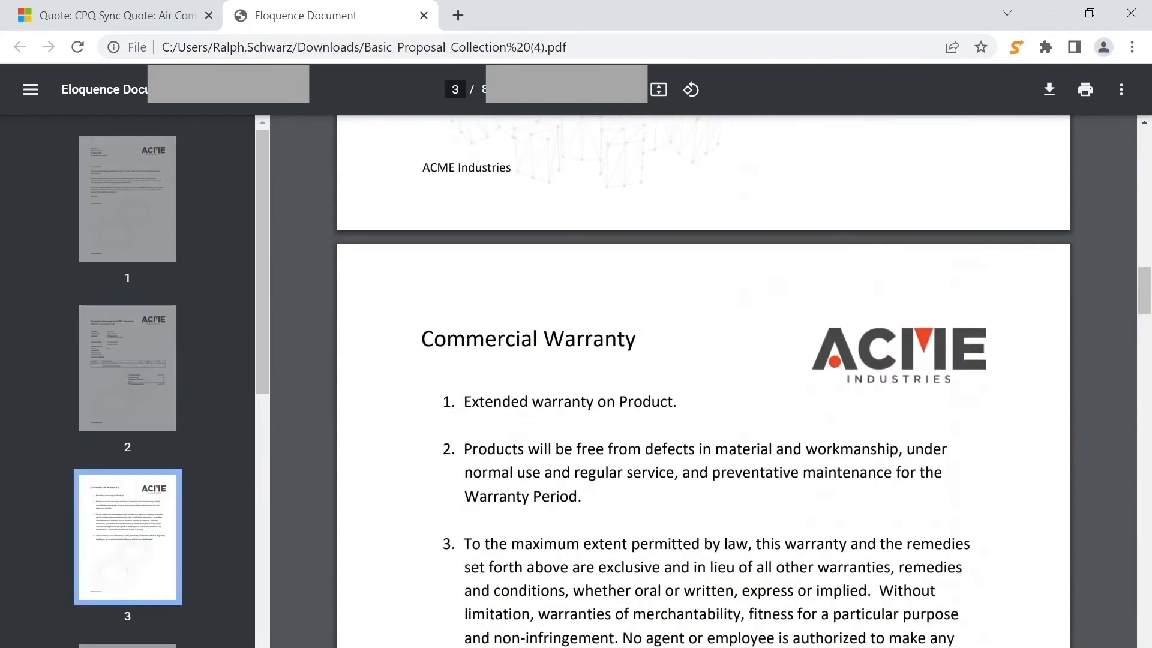
scroll("down", 3)
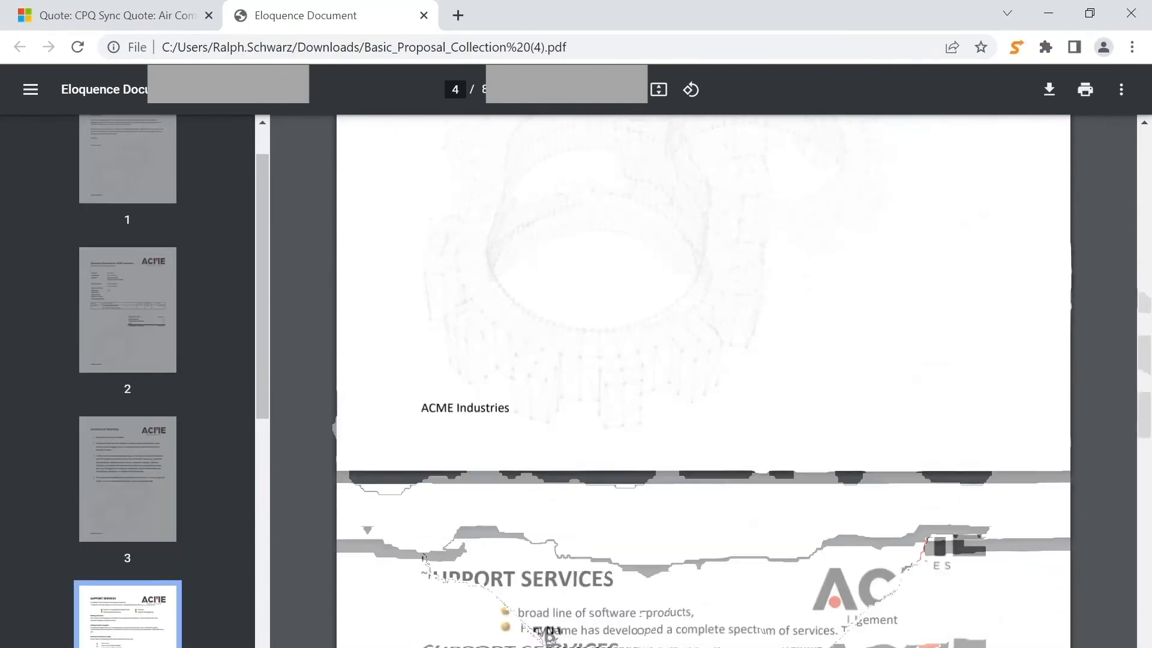
scroll("down", 3)
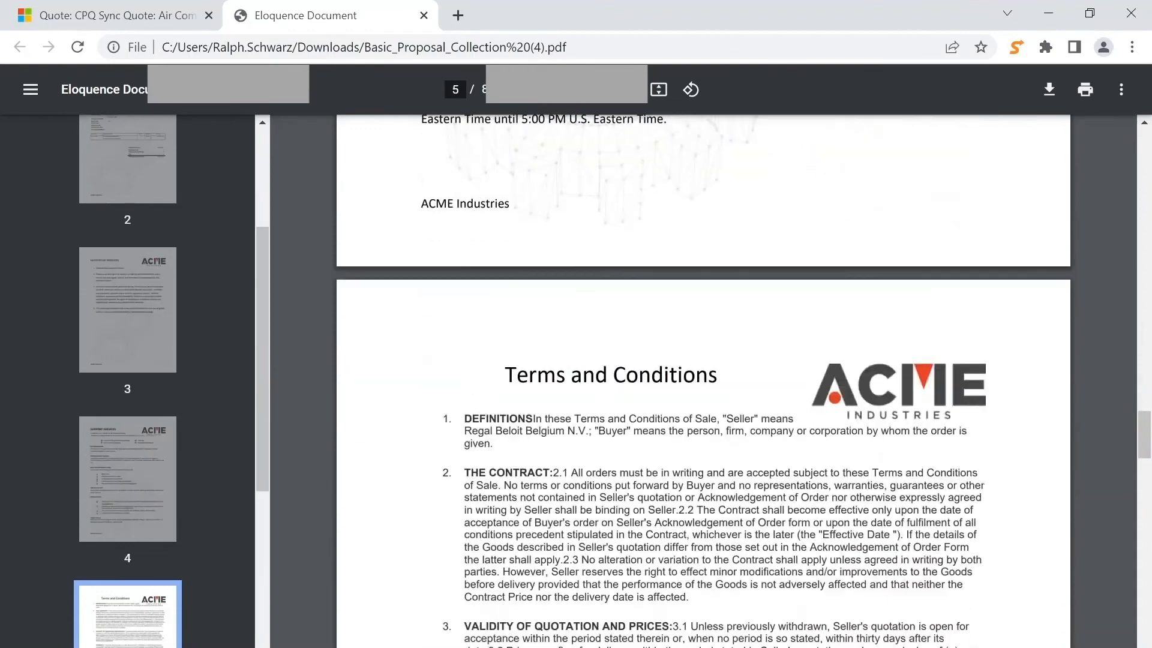
scroll("down", 3)
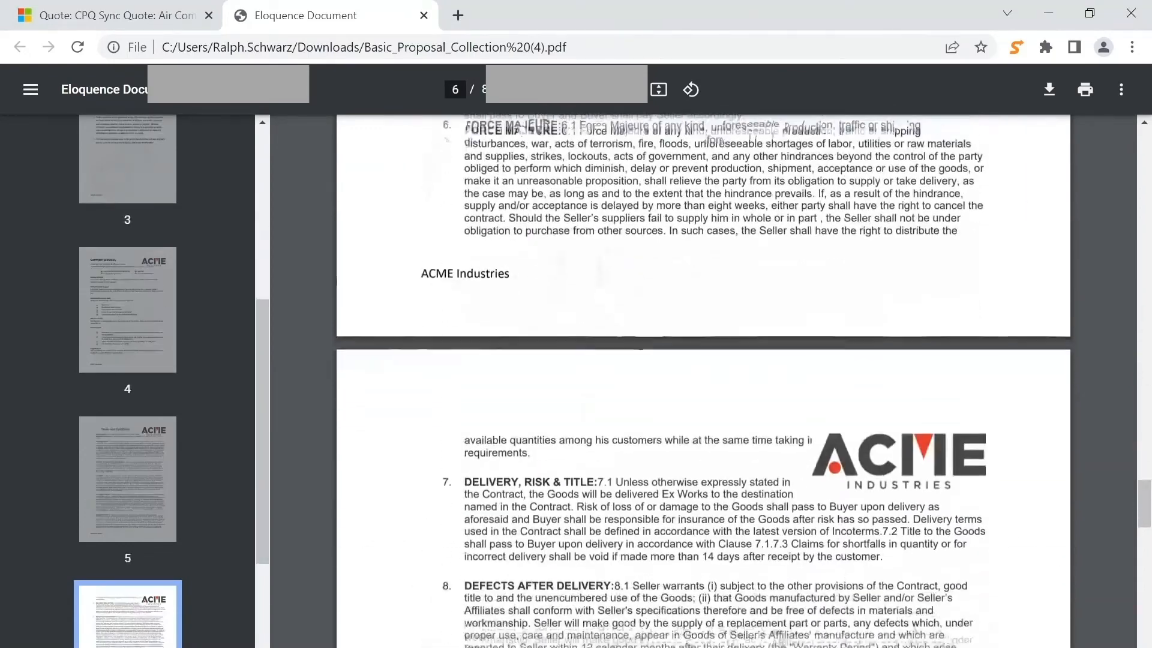
scroll("down", 3)
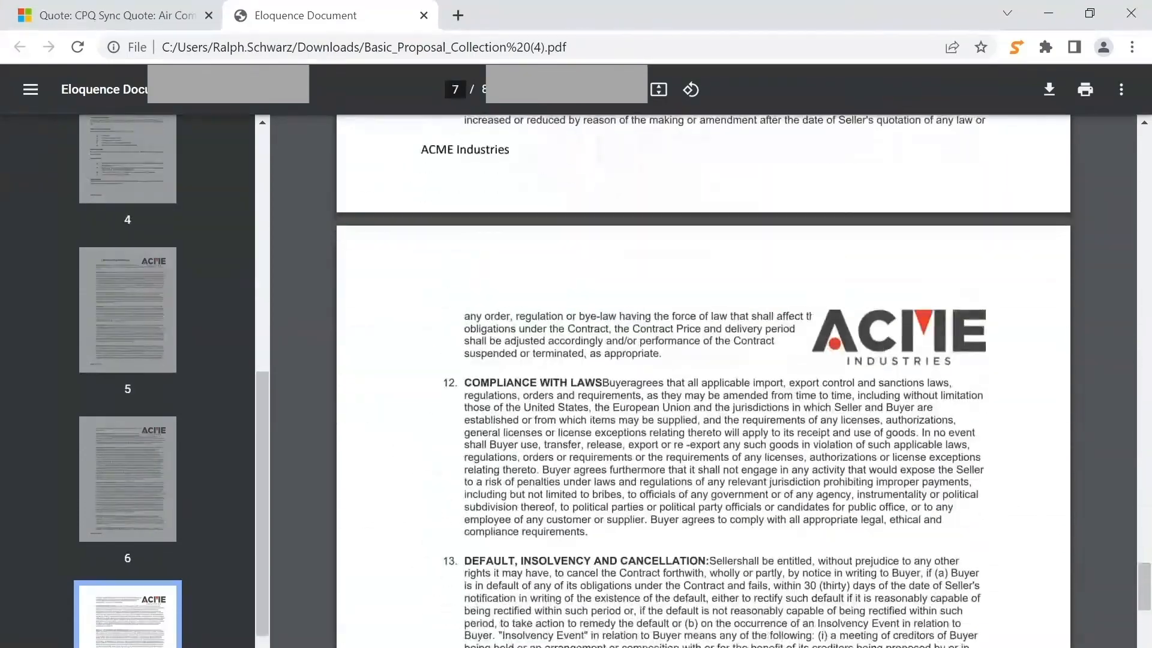